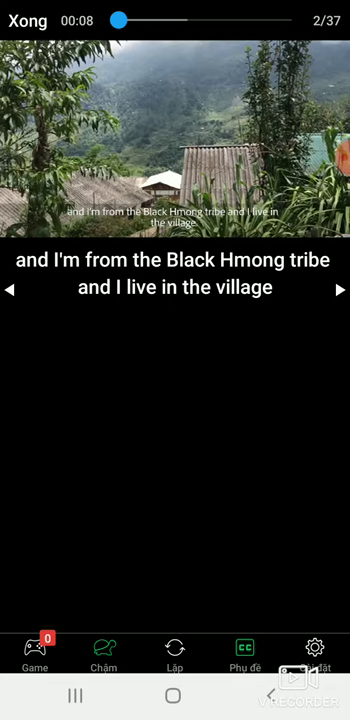
Start the Black Hmong documentary and step through the opening village subtitles.
click(337, 292)
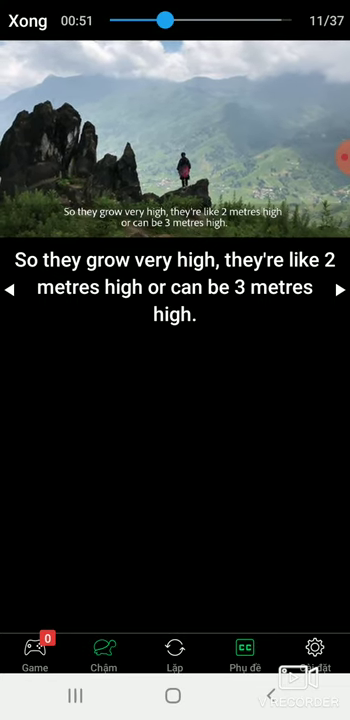
Advance the documentary past subtitle 11 about plants growing two to three metres high.
click(340, 287)
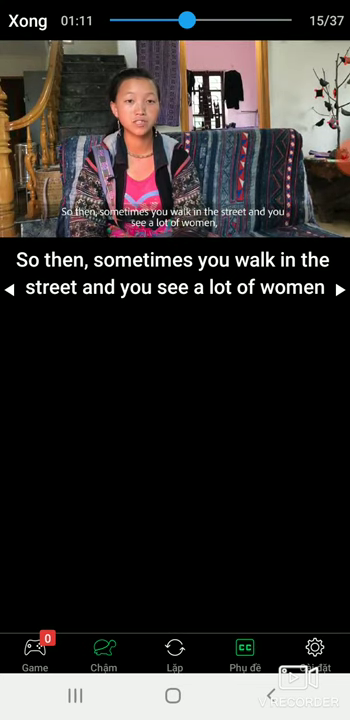
Step forward from subtitle 15 about women in the street toward subtitle 32.
click(340, 288)
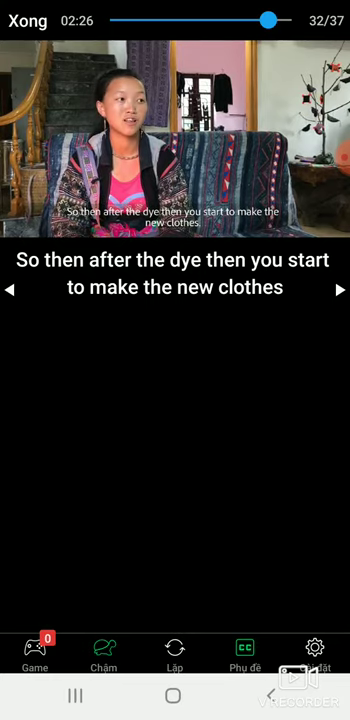
Advance to subtitle 33/37, "And then we do this embroidery".
click(337, 291)
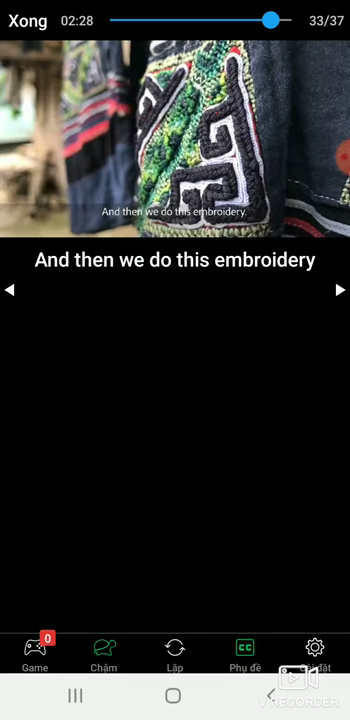